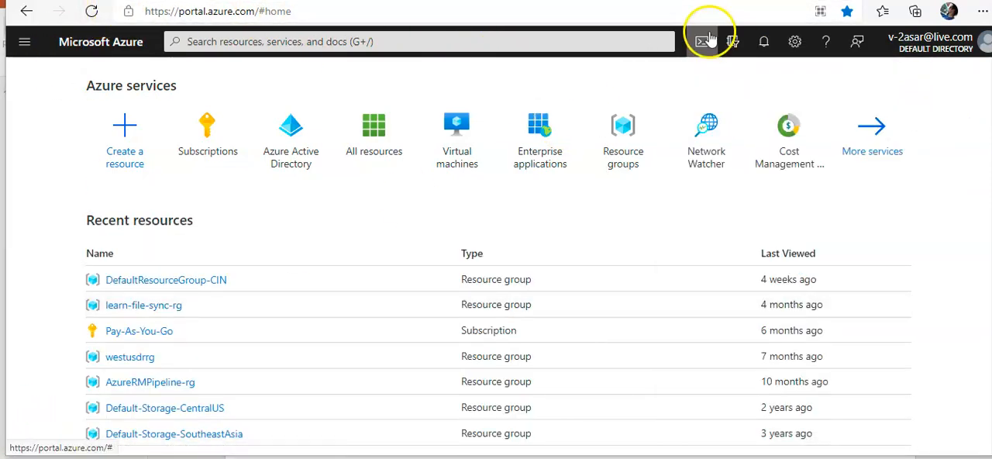
Open a Bash Cloud Shell and install pywinrm>=0.3.0 with pip.
{"action": "left_click", "coordinate": [702, 41]}
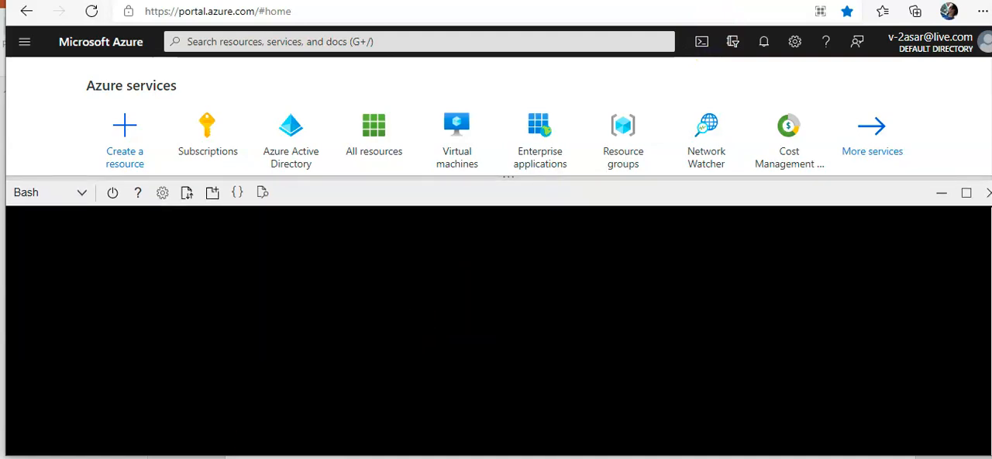
{"action": "type", "text": "pip install \"pywinrm>=0.3.0\""}
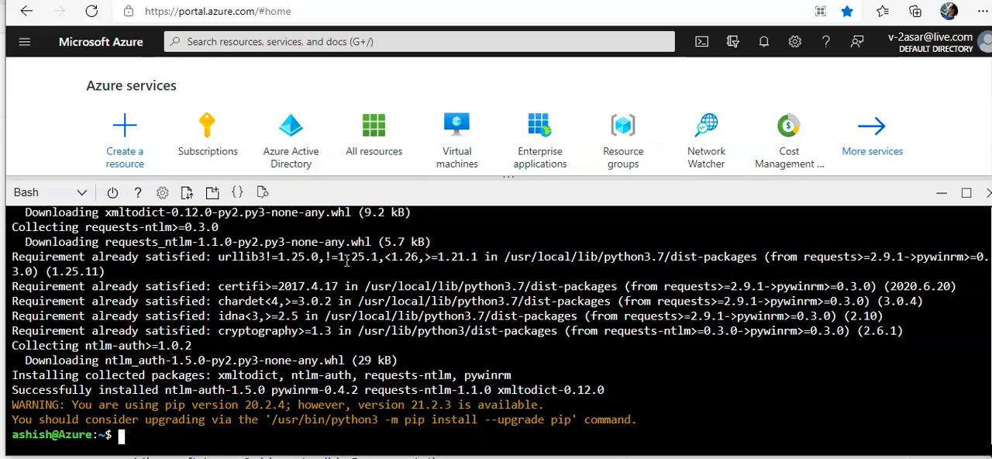
Create azure_windows_vm.yml in vi with the asarmyResourceGroup eastus task and save it.
{"action": "type", "text": "vi"}
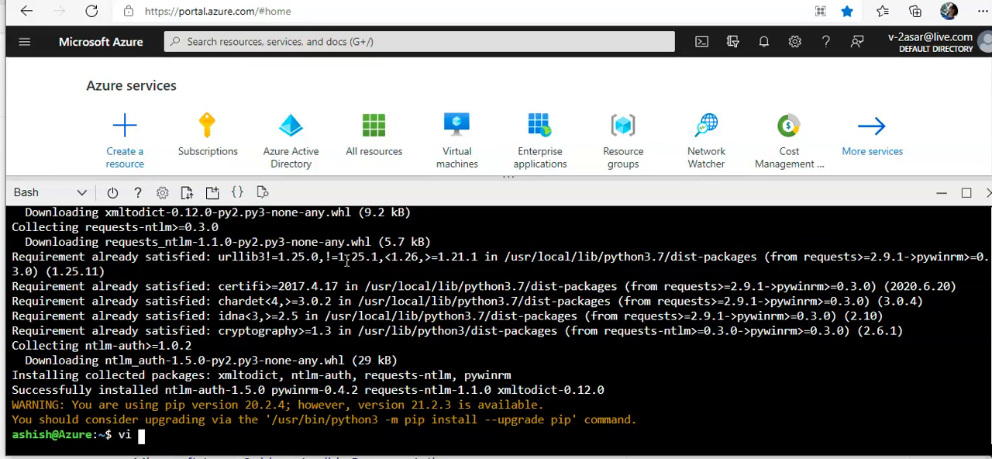
{"action": "type", "text": "azure"}
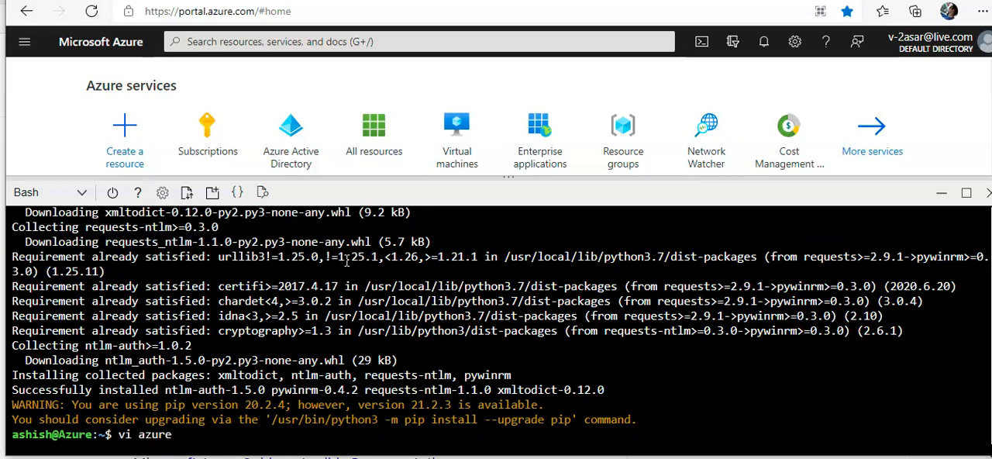
{"action": "type", "text": "_windows_"}
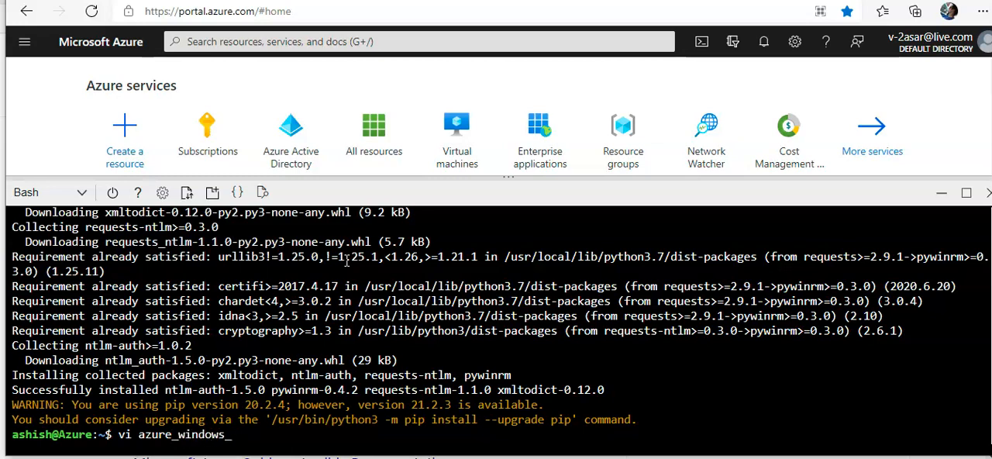
{"action": "type", "text": "vm."}
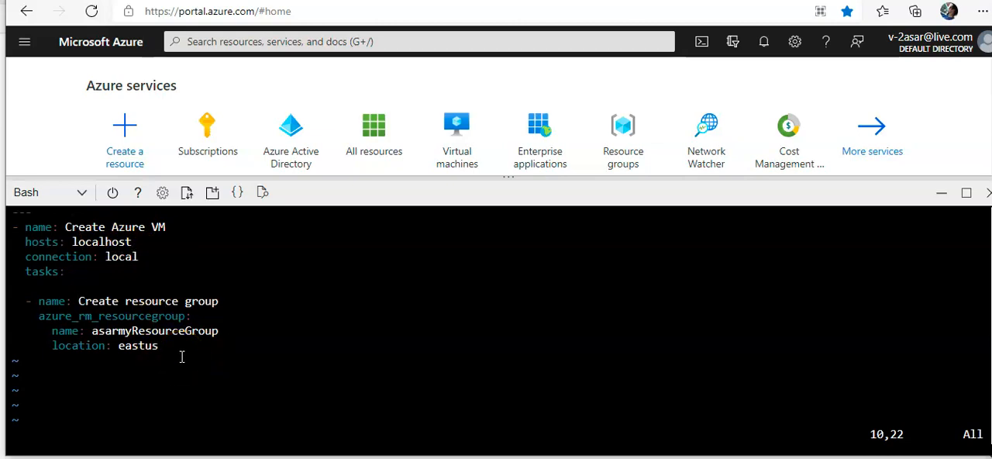
{"action": "type", "text": ":w"}
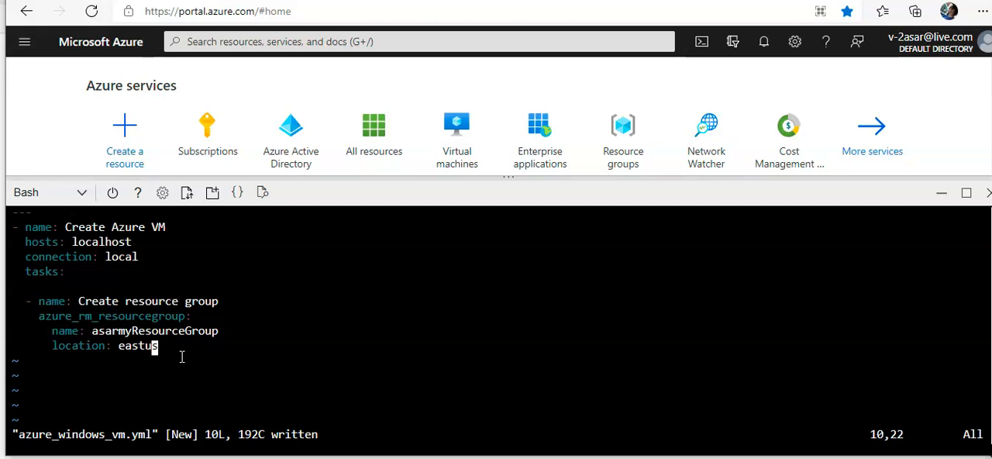
{"action": "type", "text": ":w"}
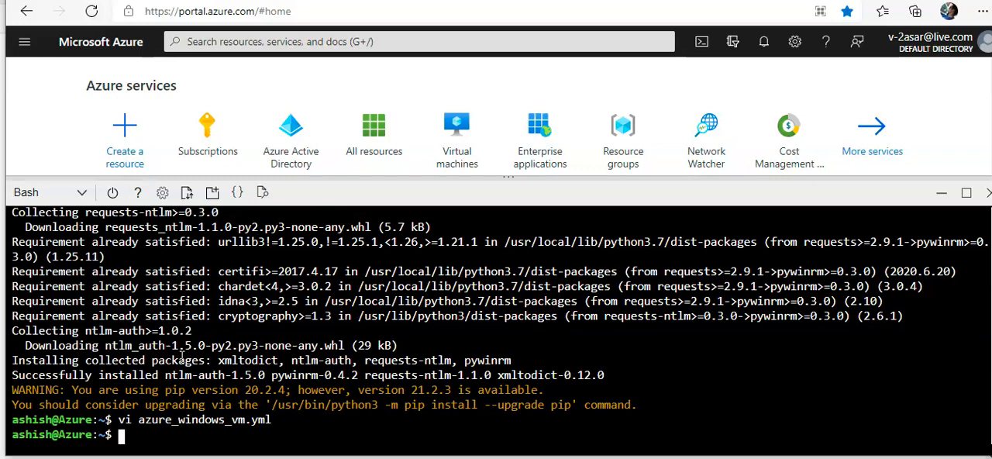
Reopen the Windows VM playbook azure_windows_vm.yml in vi.
{"action": "type", "text": "vi"}
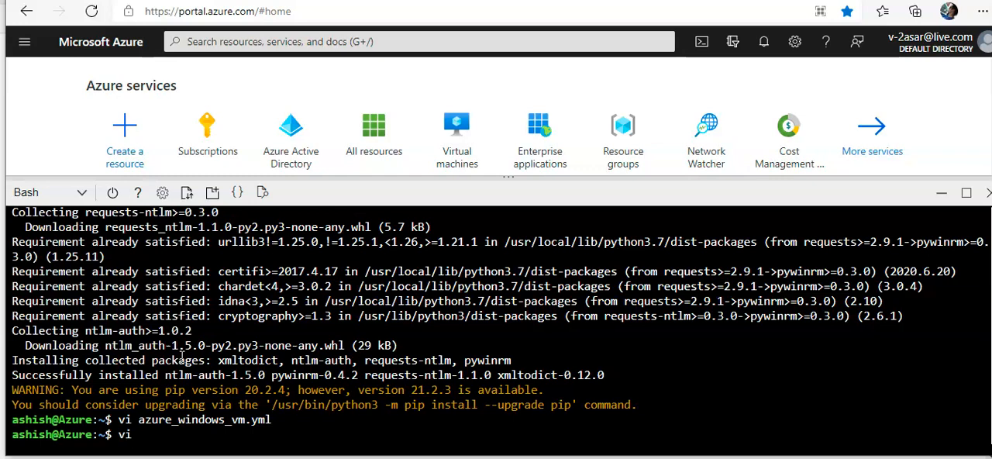
{"action": "type", "text": "azure"}
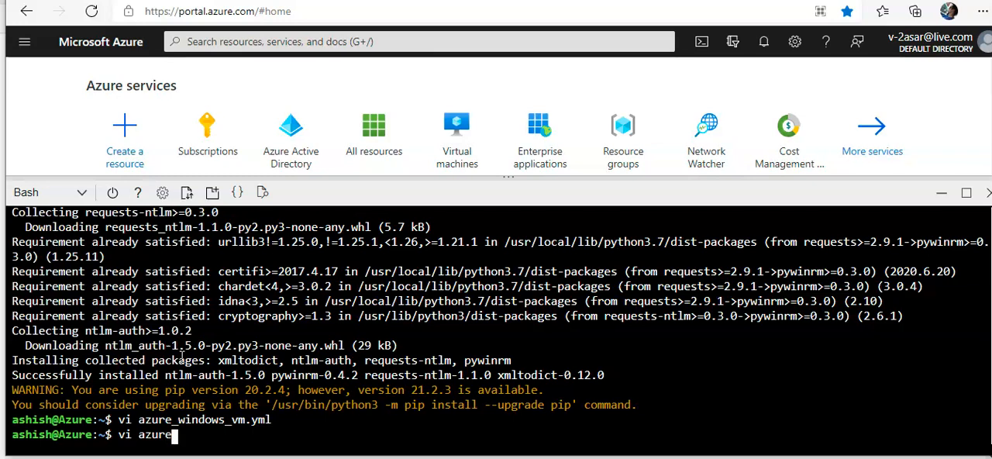
{"action": "type", "text": "_windows"}
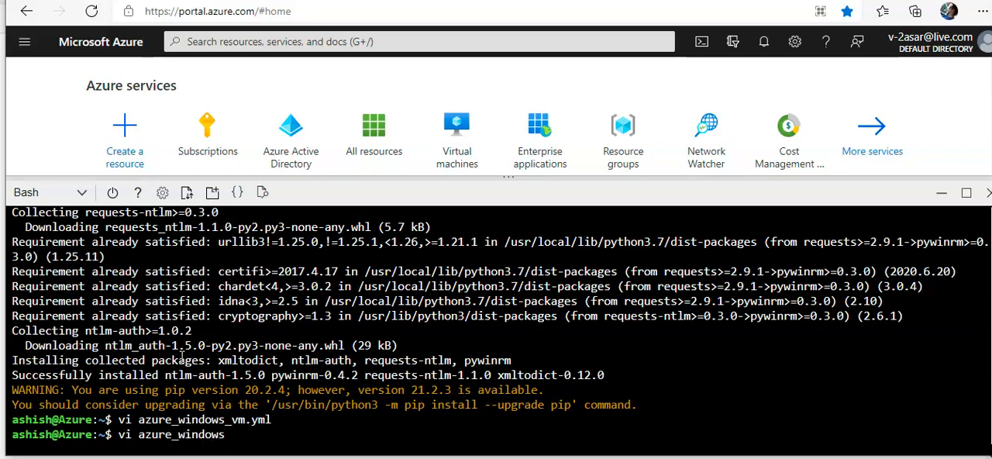
{"action": "type", "text": "vm_"}
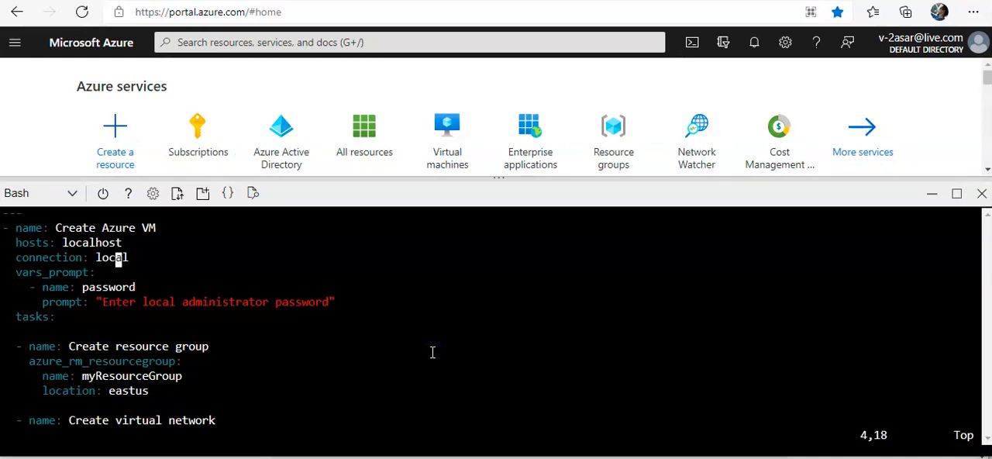
Review the vNet, subnet, public IP and RDP/web/WinRM security rule tasks, then save with :w.
{"action": "scroll", "scroll_direction": "down", "scroll_amount": 3}
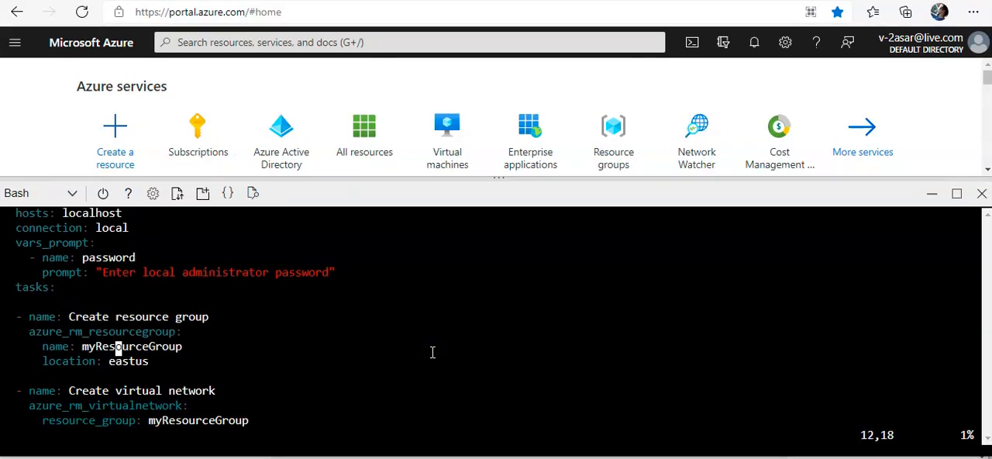
{"action": "scroll", "scroll_direction": "down", "scroll_amount": 3}
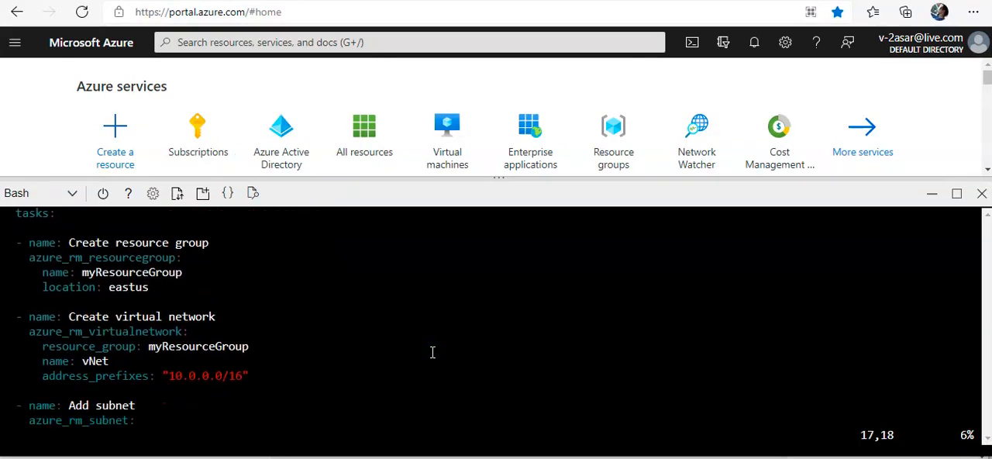
{"action": "scroll", "scroll_direction": "down", "scroll_amount": 3}
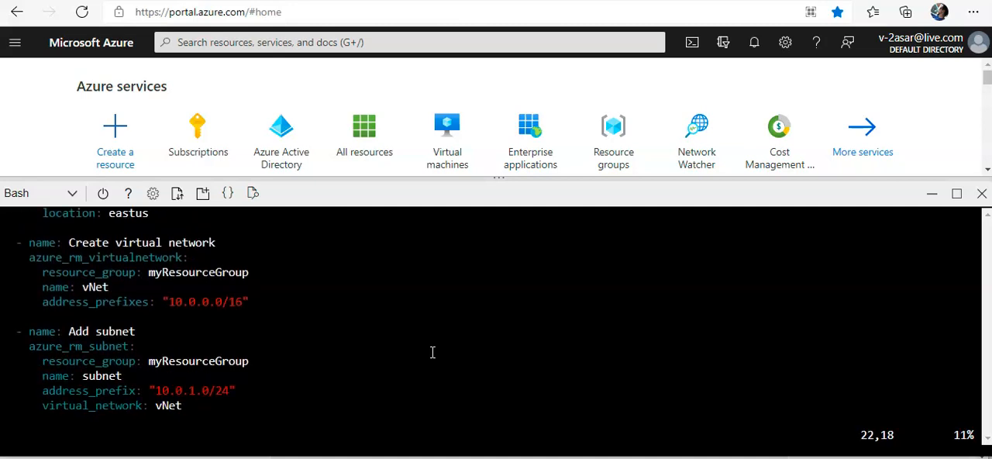
{"action": "scroll", "scroll_direction": "down", "scroll_amount": 3}
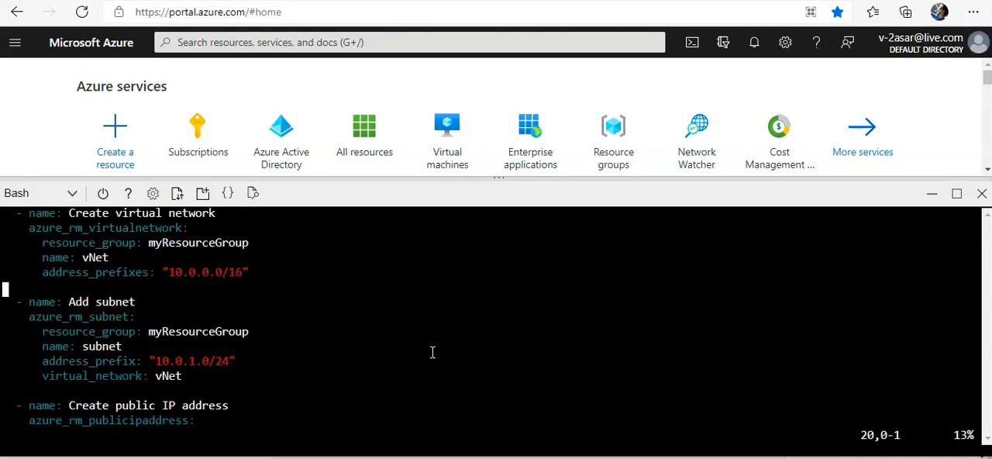
{"action": "scroll", "scroll_direction": "down", "scroll_amount": 3}
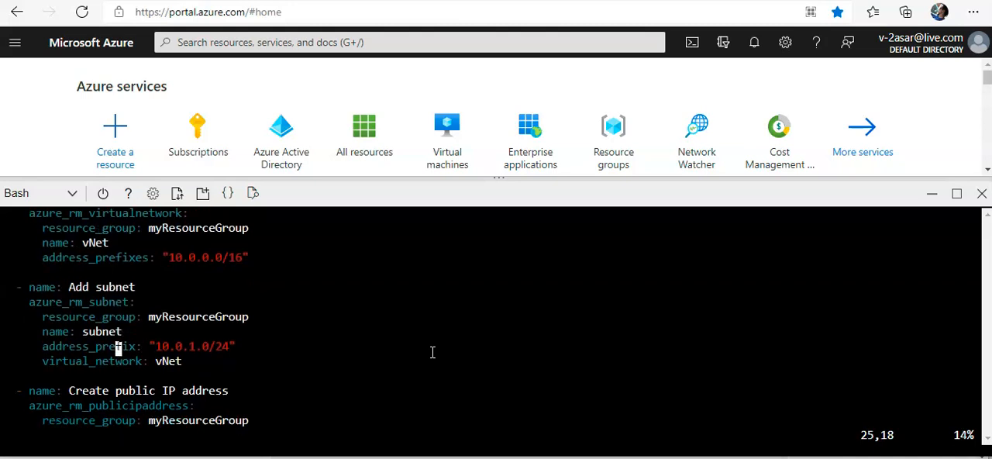
{"action": "scroll", "scroll_direction": "down", "scroll_amount": 3}
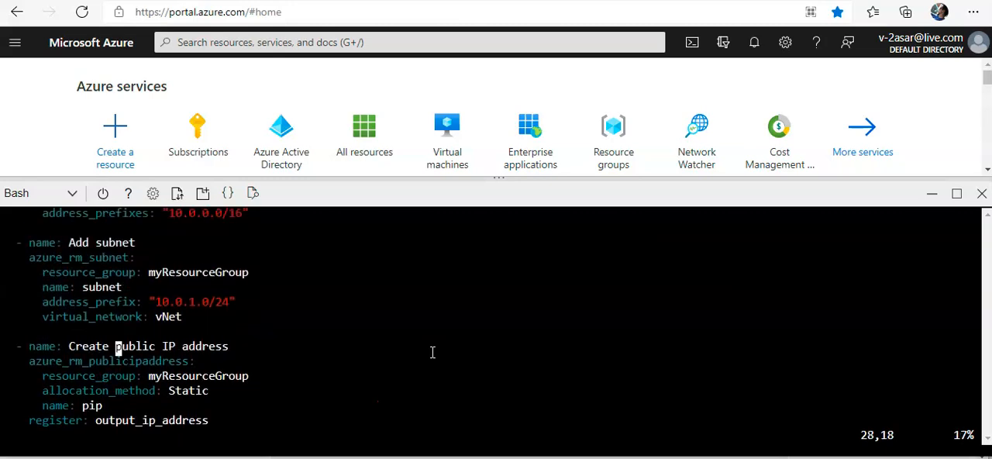
{"action": "scroll", "scroll_direction": "down", "scroll_amount": 3}
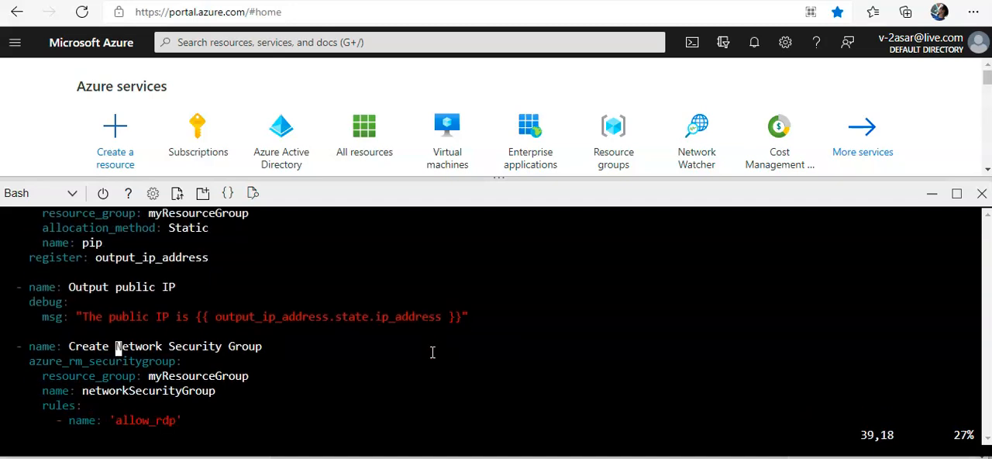
{"action": "scroll", "scroll_direction": "down", "scroll_amount": 3}
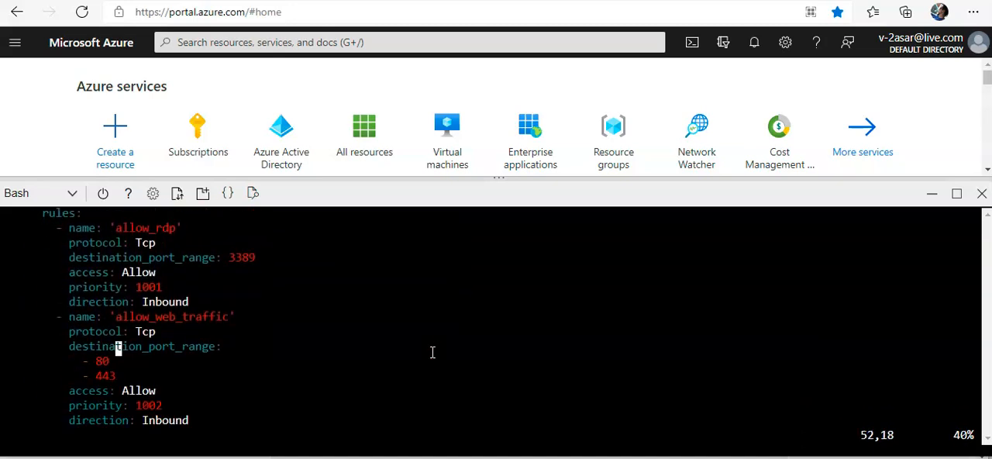
{"action": "scroll", "scroll_direction": "down", "scroll_amount": 3}
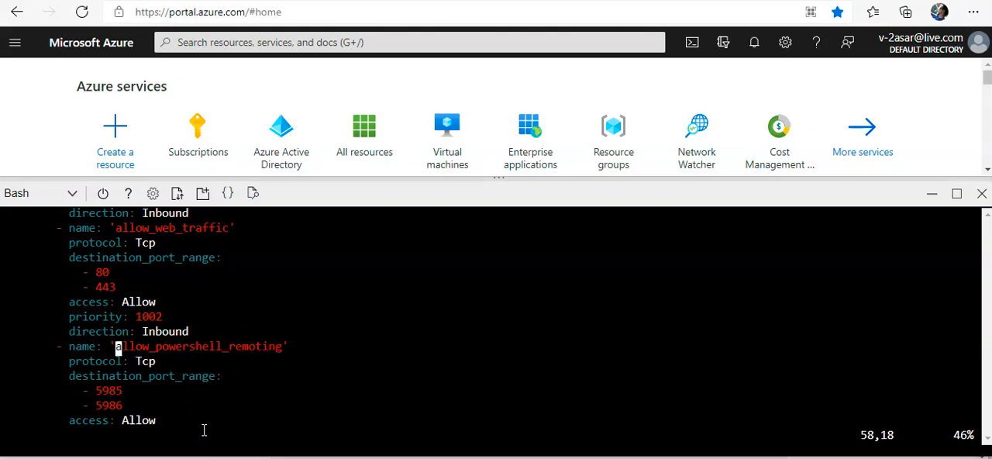
{"action": "type", "text": ":w"}
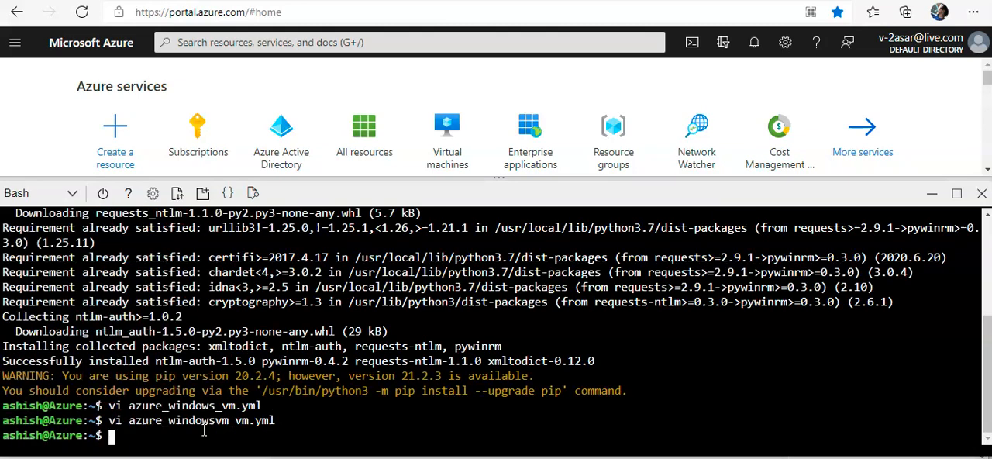
Run ansible-playbook on azure_windows_vm.yml to start creating the resource group and vNet.
{"action": "type", "text": "ansibb"}
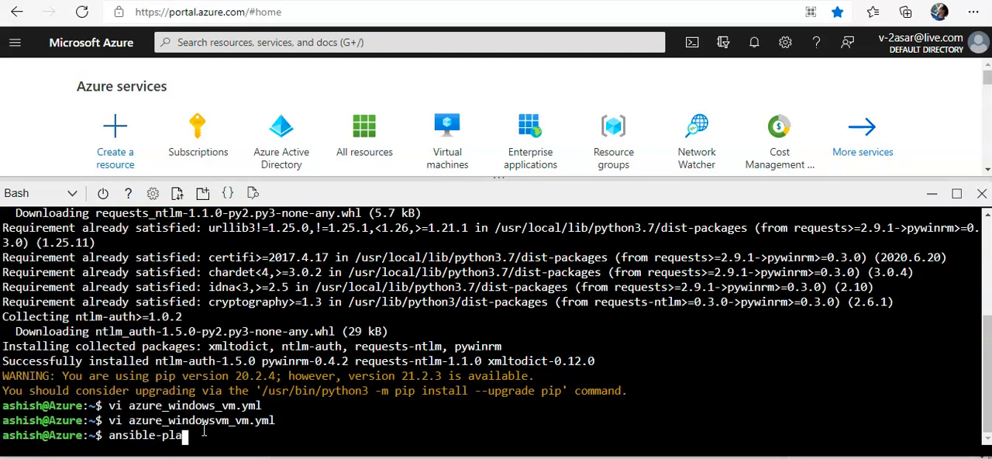
{"action": "type", "text": "ybook"}
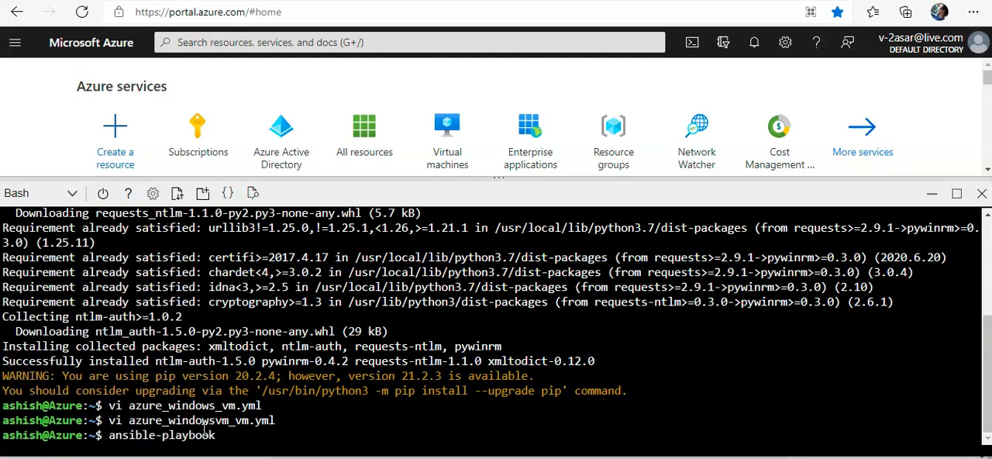
{"action": "type", "text": "a"}
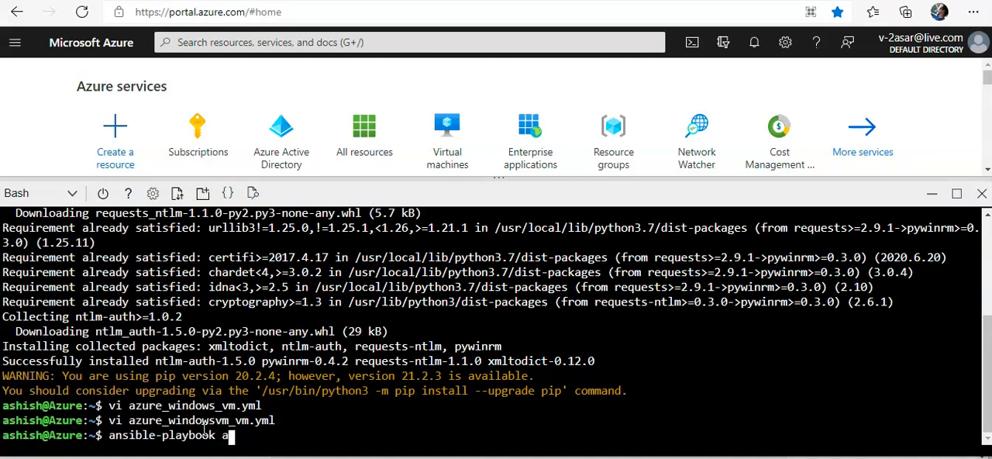
{"action": "type", "text": "azure"}
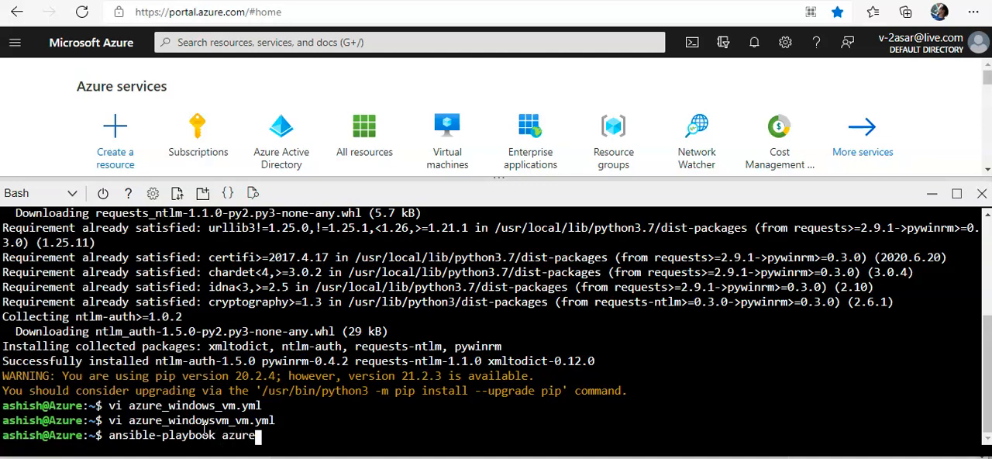
{"action": "type", "text": "_windows"}
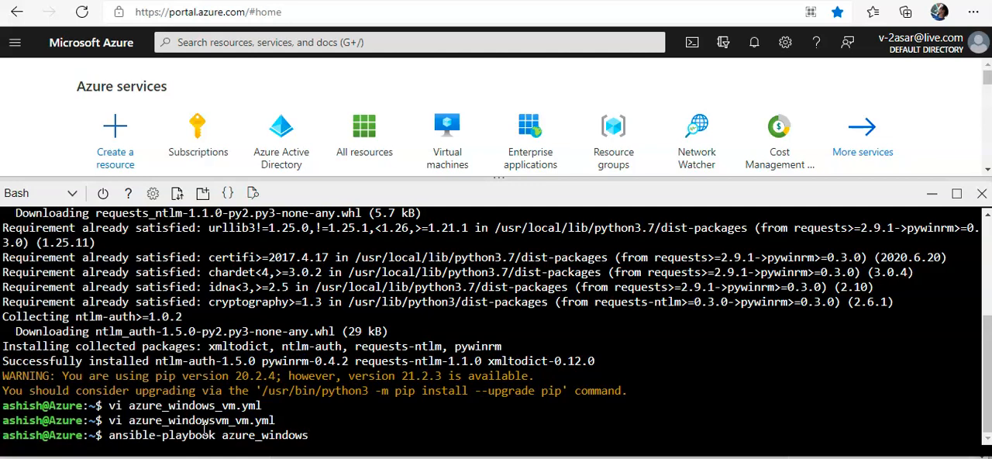
{"action": "type", "text": "vm_vm.yml"}
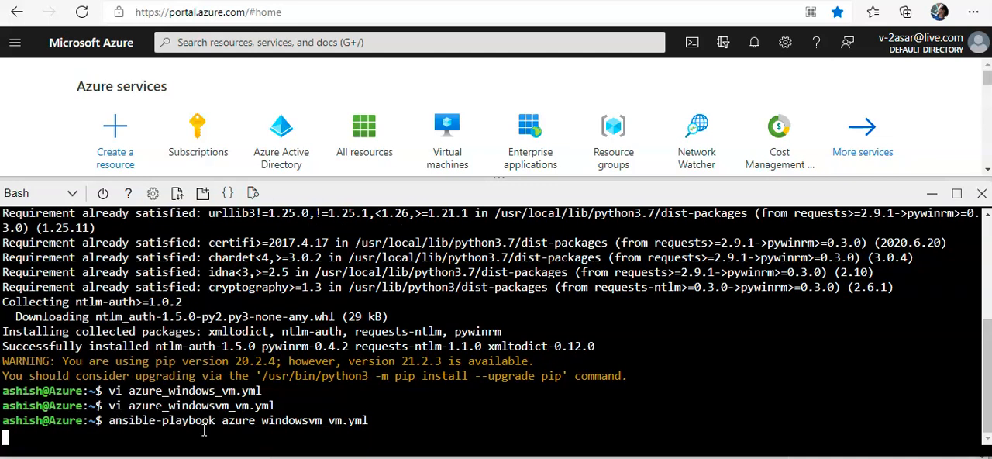
{"action": "key", "text": "enter"}
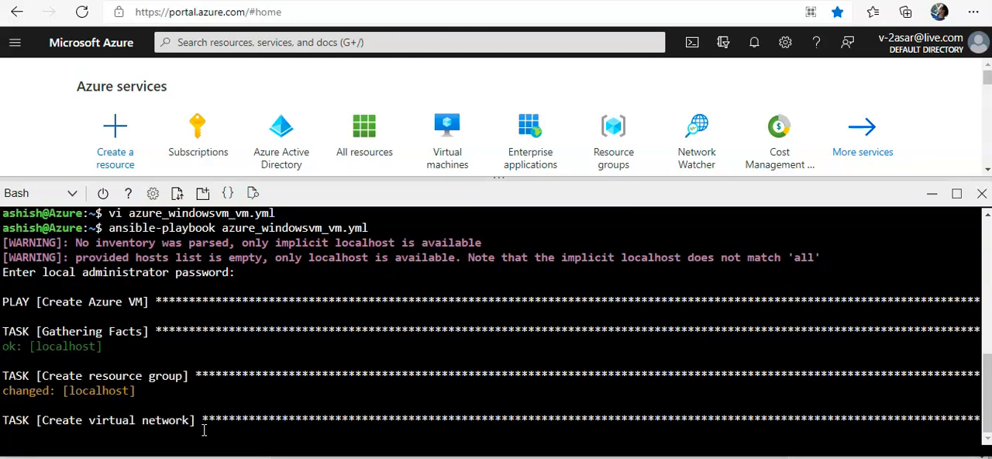
Follow the playbook output to the PLAY RECAP showing ok=13, changed=8, failed=0.
{"action": "scroll", "scroll_direction": "down", "scroll_amount": 3}
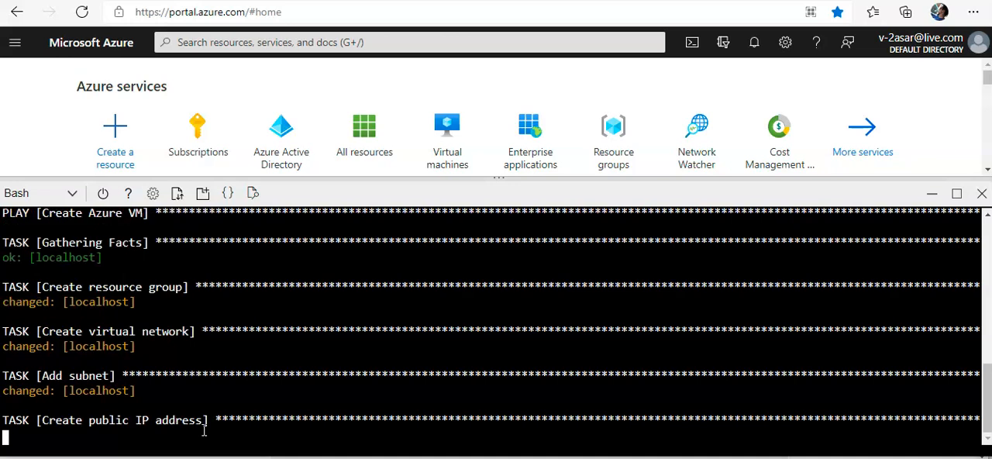
{"action": "scroll", "scroll_direction": "down", "scroll_amount": 3}
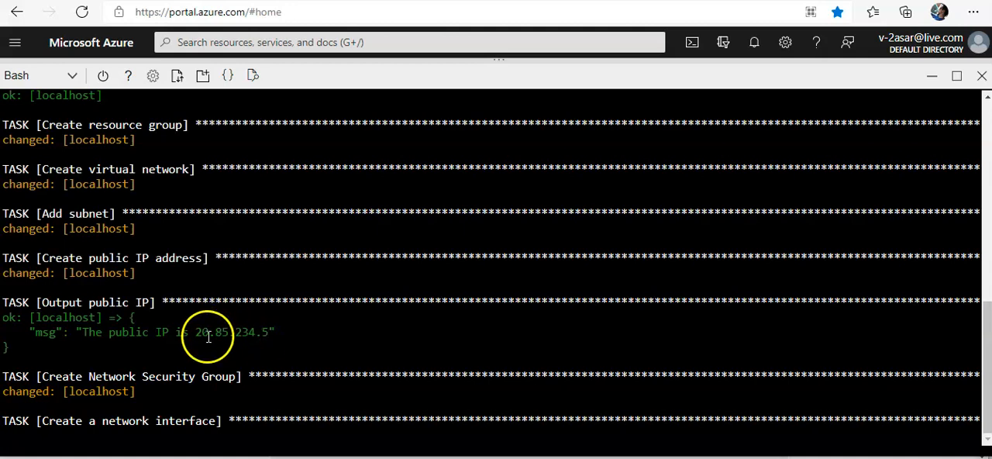
{"action": "left_click_drag", "start_coordinate": [195, 332], "coordinate": [274, 332]}
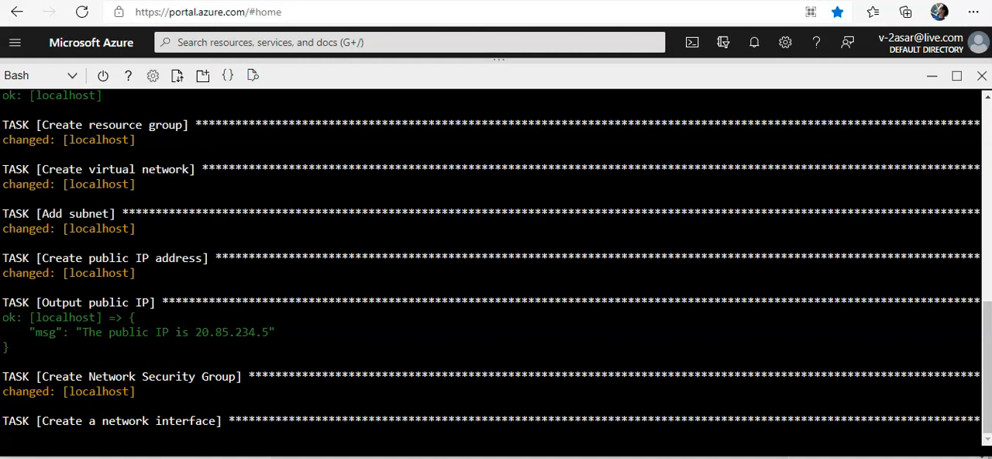
{"action": "scroll", "scroll_direction": "down", "scroll_amount": 3}
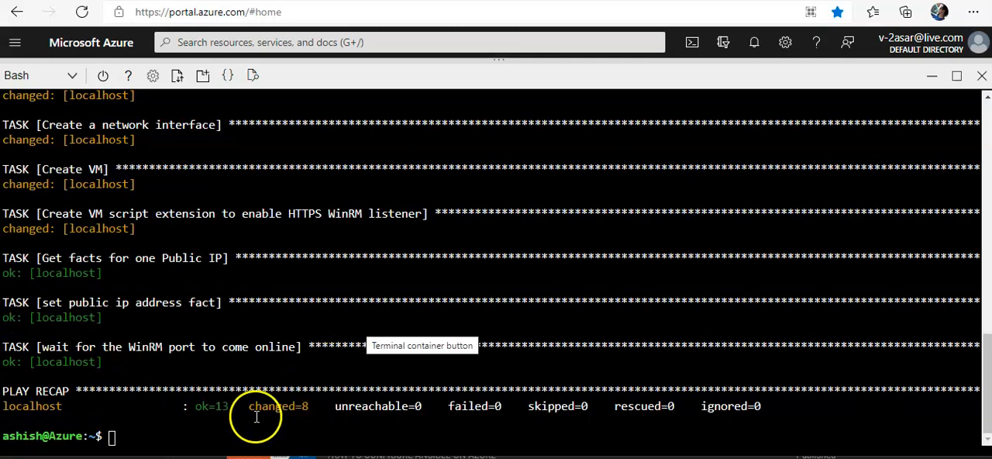
{"action": "mouse_move", "coordinate": [403, 406]}
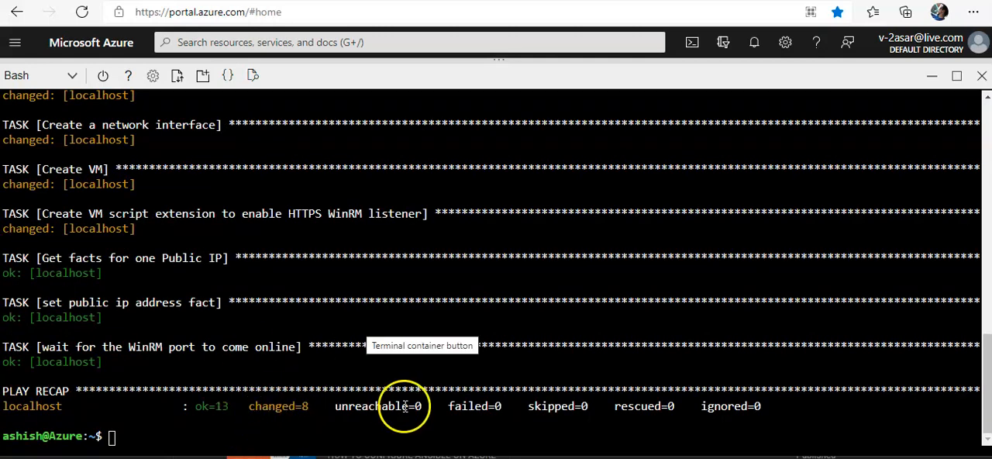
{"action": "mouse_move", "coordinate": [542, 421]}
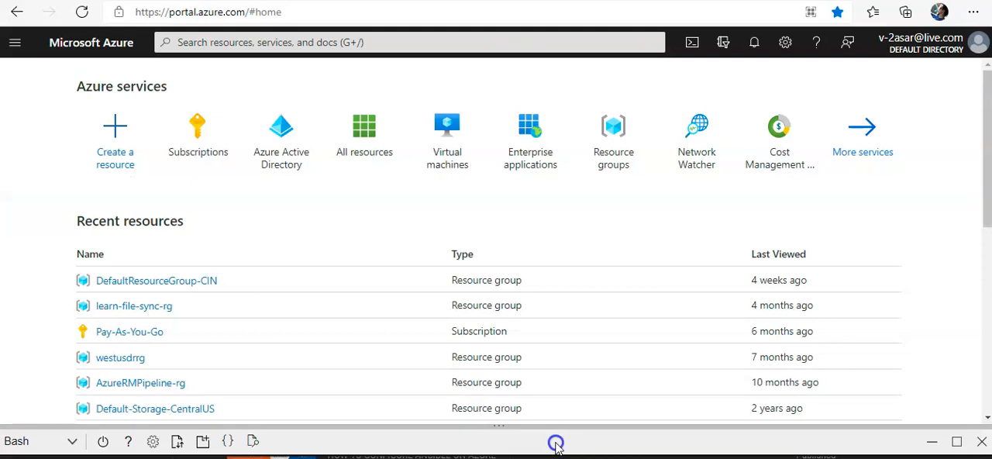
Check win-vm and its 10.0.0.0/16 vNet, then return to the Virtual machines list.
{"action": "left_click", "coordinate": [447, 136]}
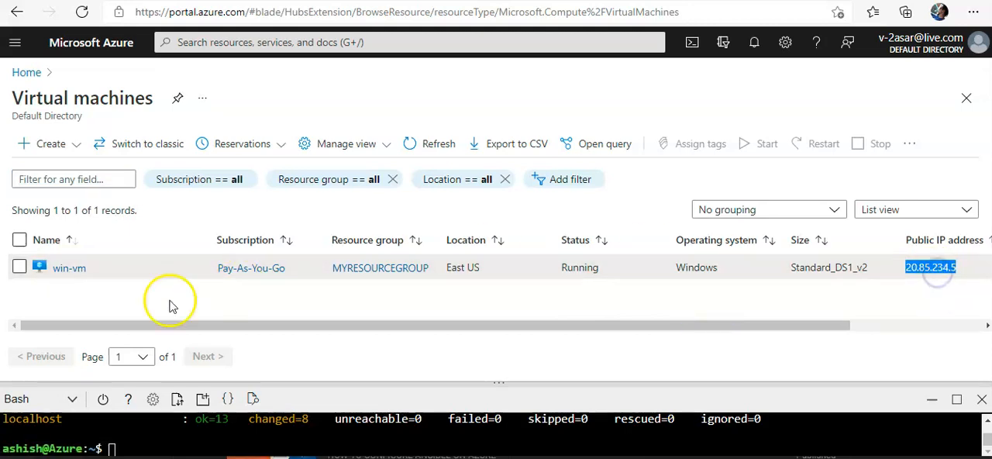
{"action": "left_click", "coordinate": [69, 268]}
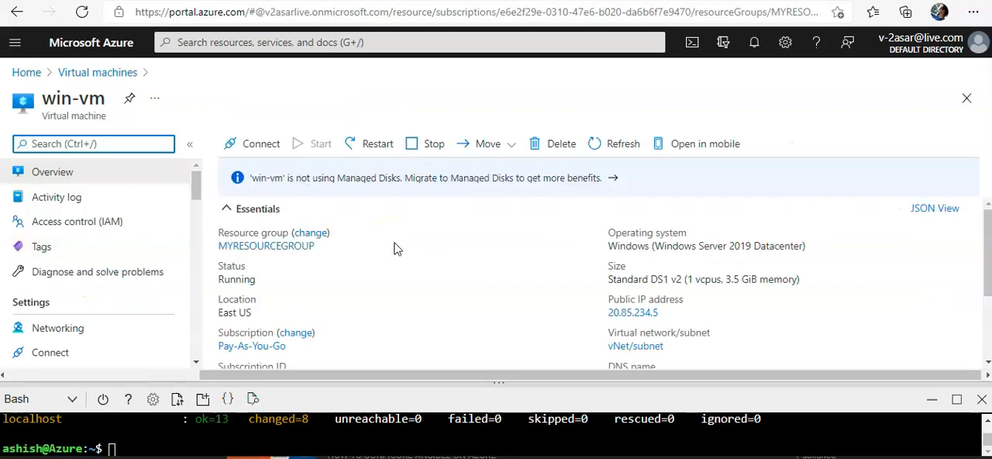
{"action": "mouse_move", "coordinate": [266, 246]}
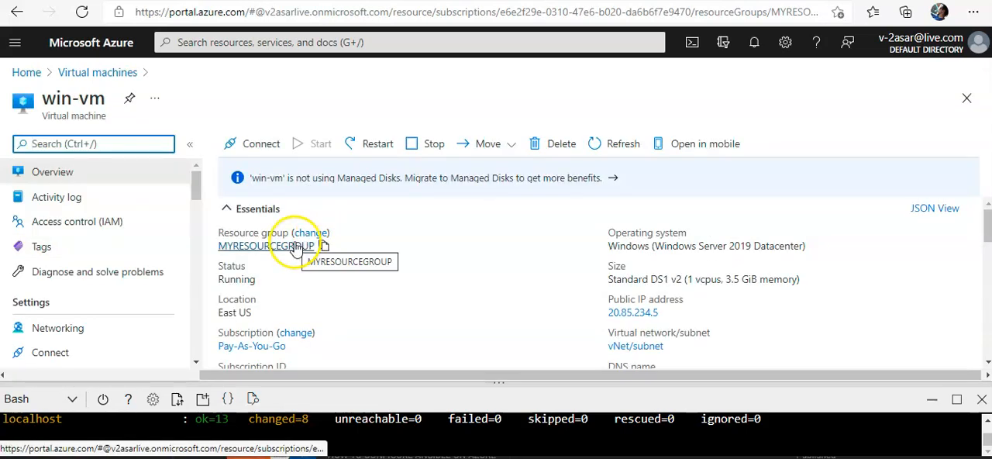
{"action": "scroll", "scroll_direction": "down", "scroll_amount": 3}
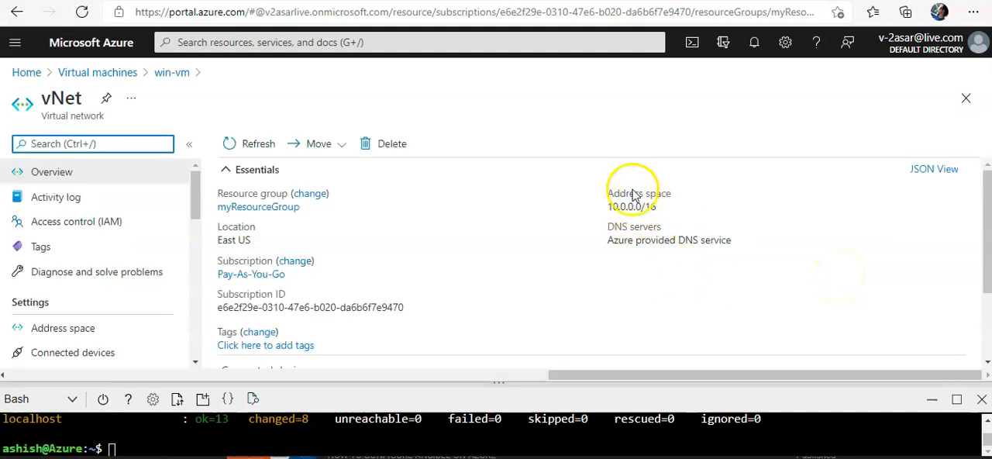
{"action": "scroll", "scroll_direction": "down", "scroll_amount": 3}
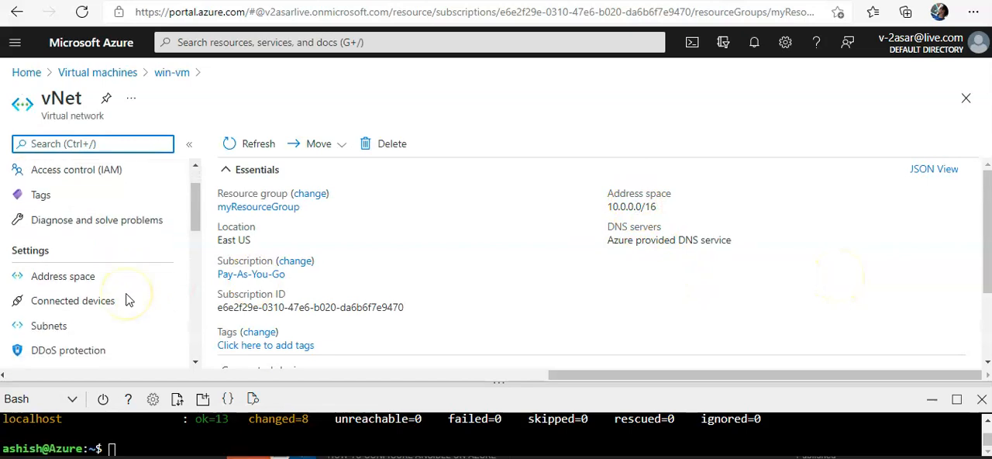
{"action": "left_click", "coordinate": [49, 325]}
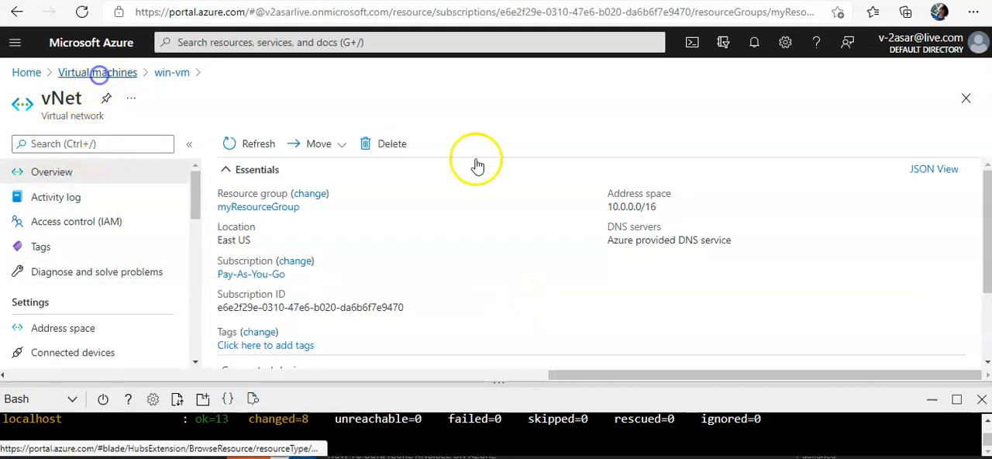
{"action": "left_click", "coordinate": [97, 72]}
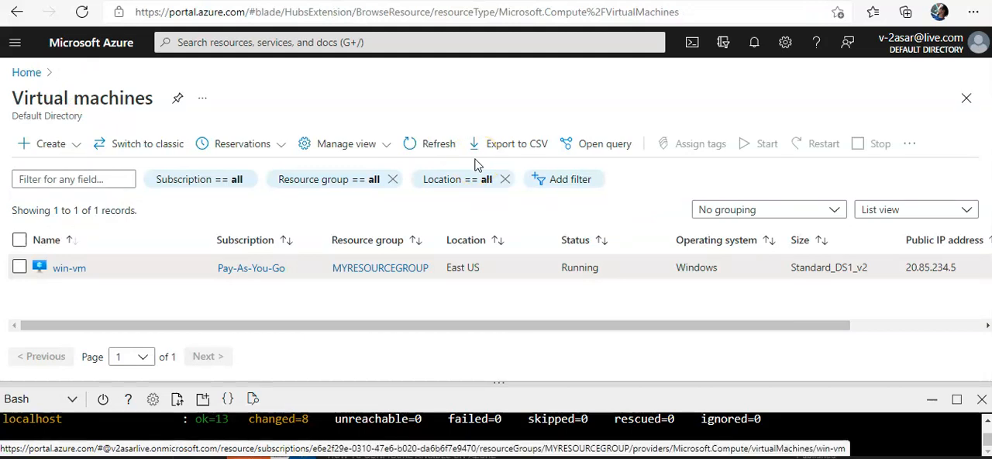